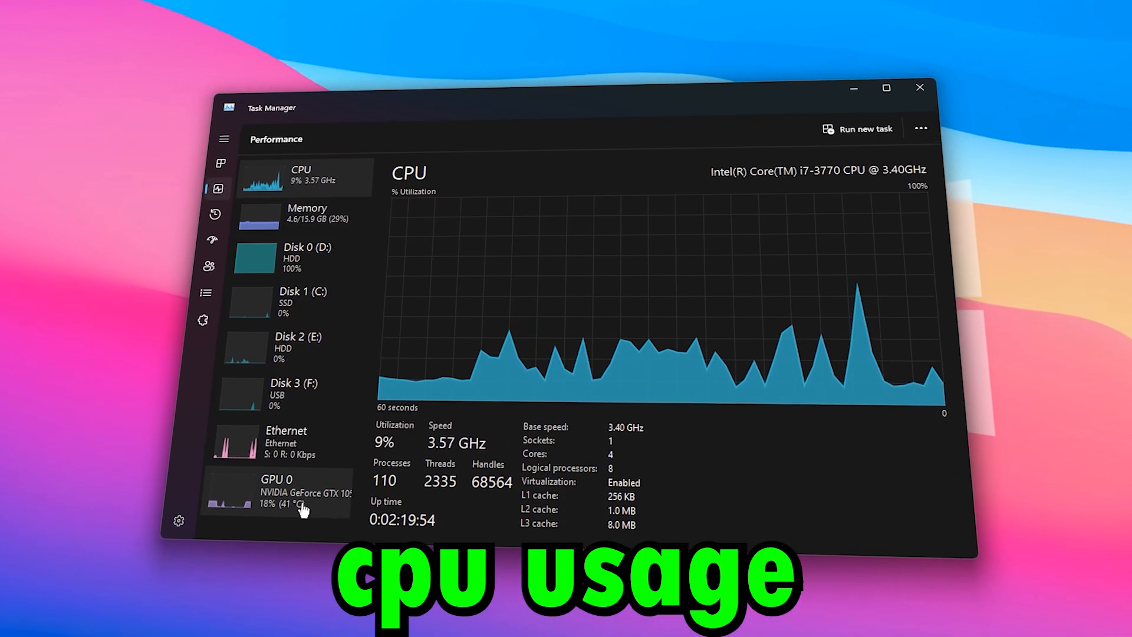
Display the GPU 0 (GeForce GTX 1050 Ti) utilization graphs on the Performance tab.
{"action": "left_click", "coordinate": [277, 495]}
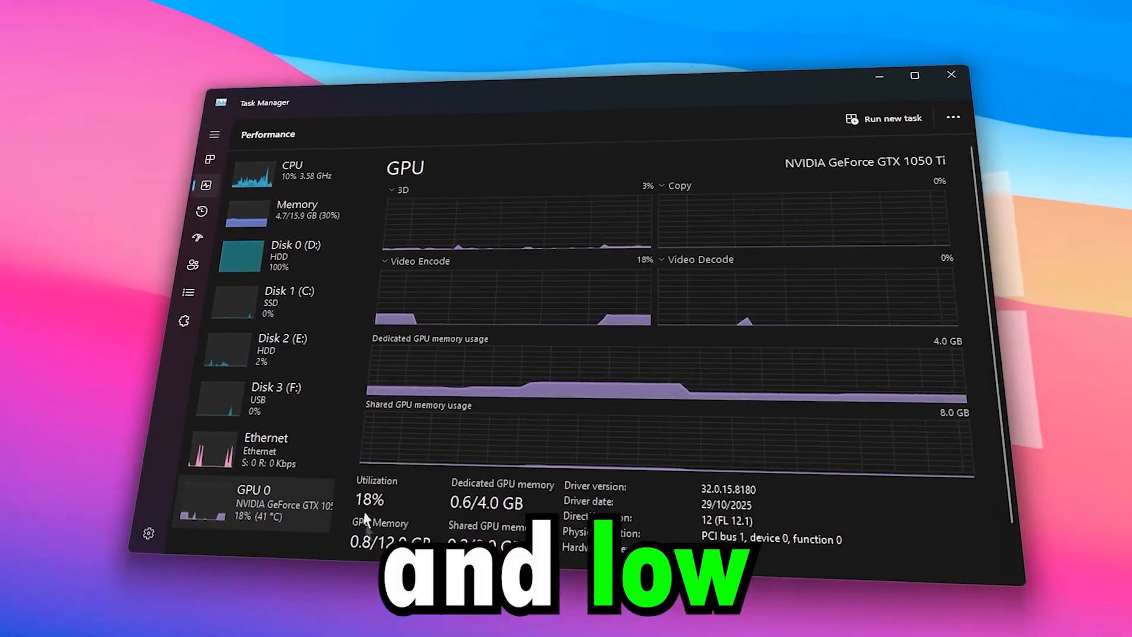